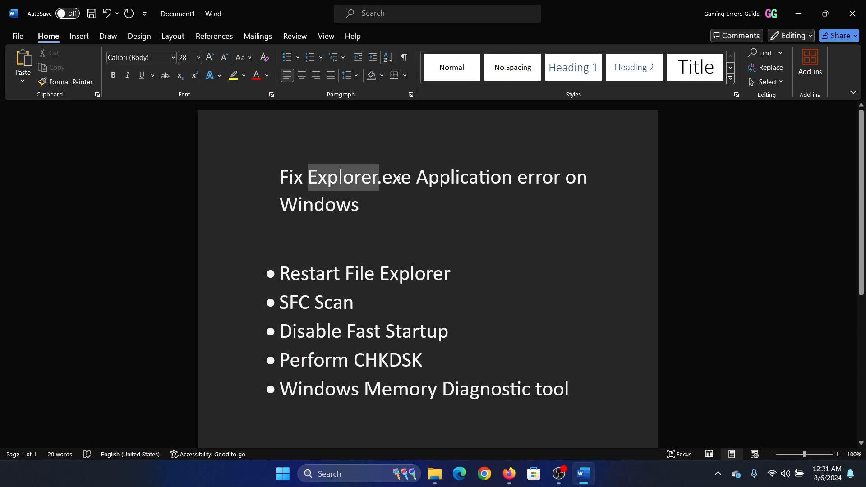
# - Launch Task Manager from Windows search after placing the cursor in the first fix
pyautogui.click(442, 204)
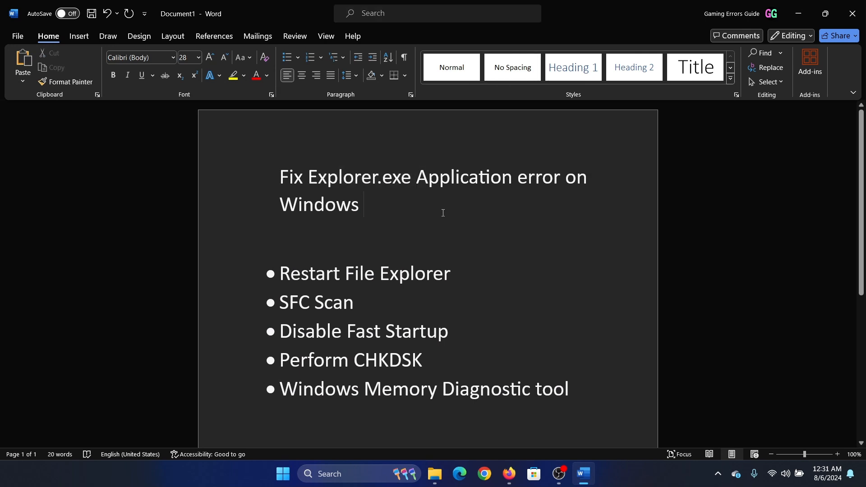
pyautogui.click(363, 204)
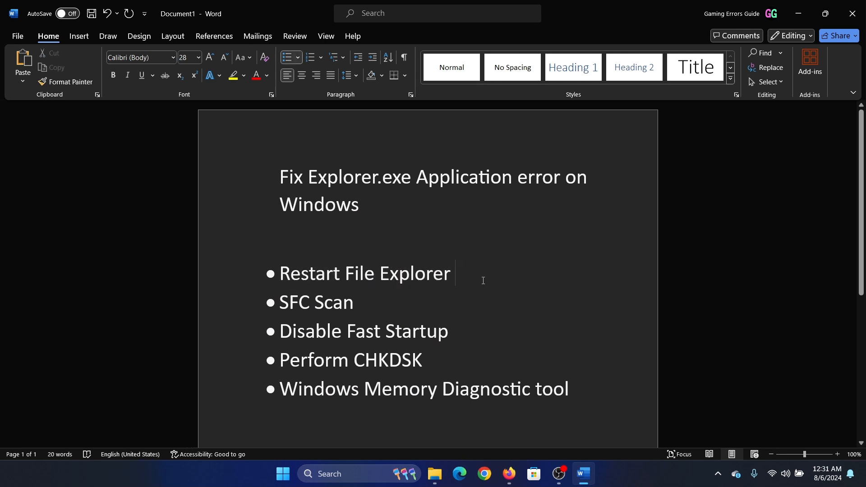
pyautogui.write('r')
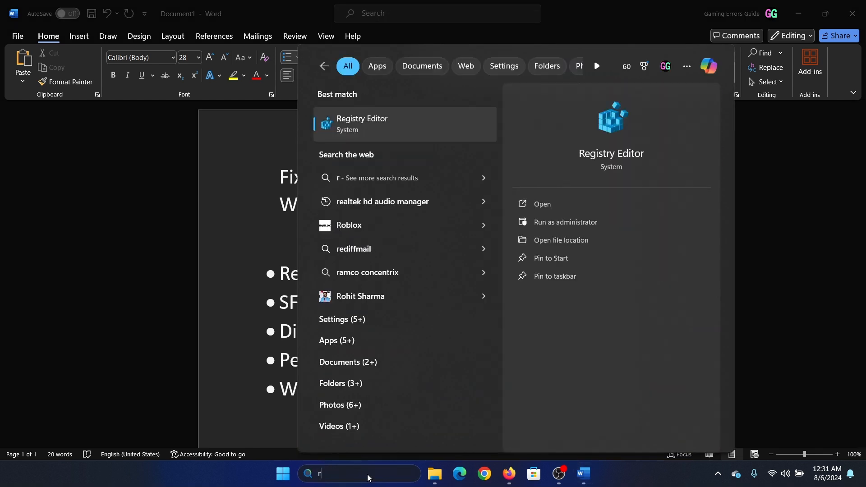
pyautogui.write('task Manager')
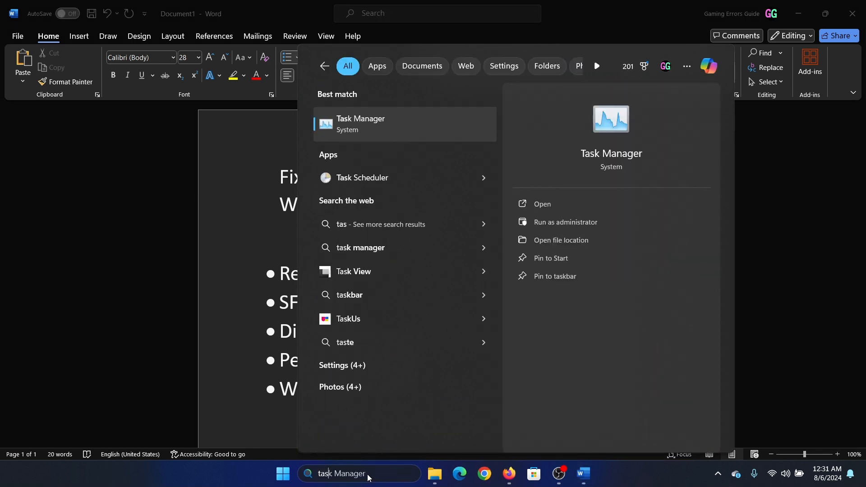
pyautogui.click(541, 204)
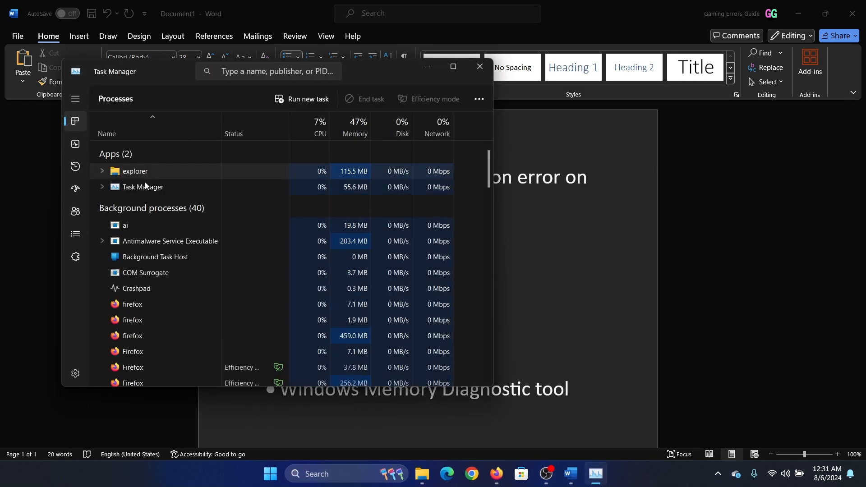
# - Restart the Windows Explorer process, then highlight 'SFC Scan' in the fixes list
pyautogui.rightClick(150, 234)
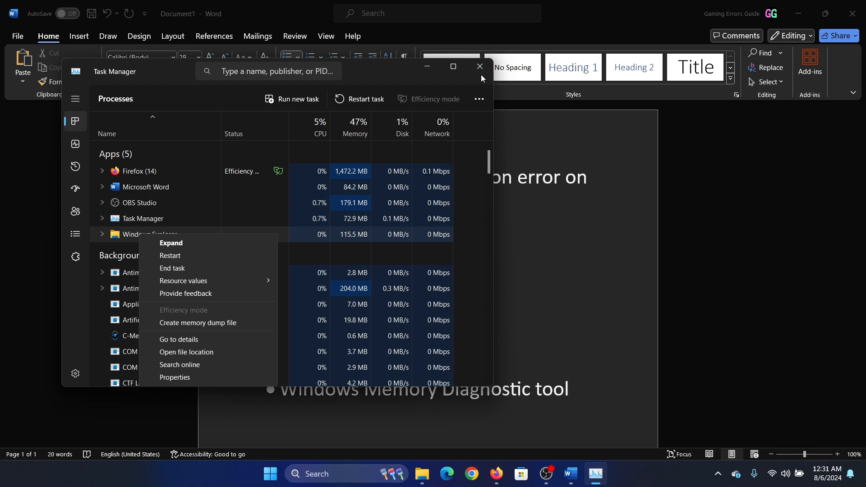
pyautogui.click(477, 66)
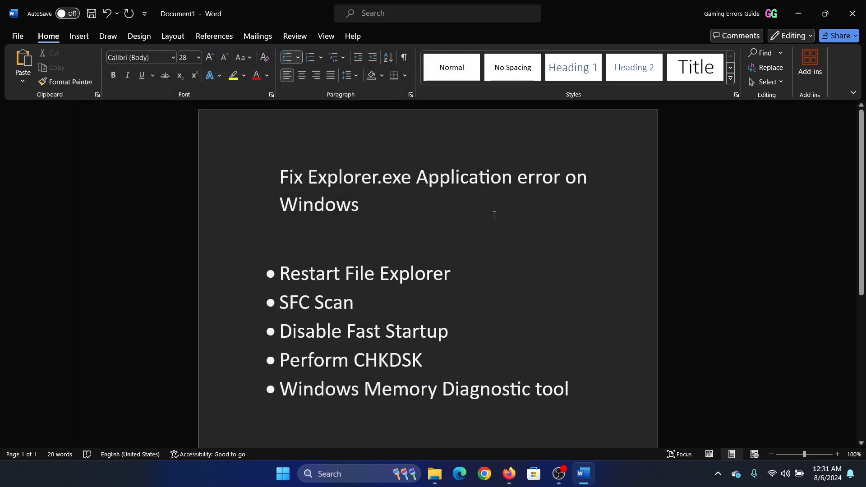
pyautogui.moveTo(478, 199)
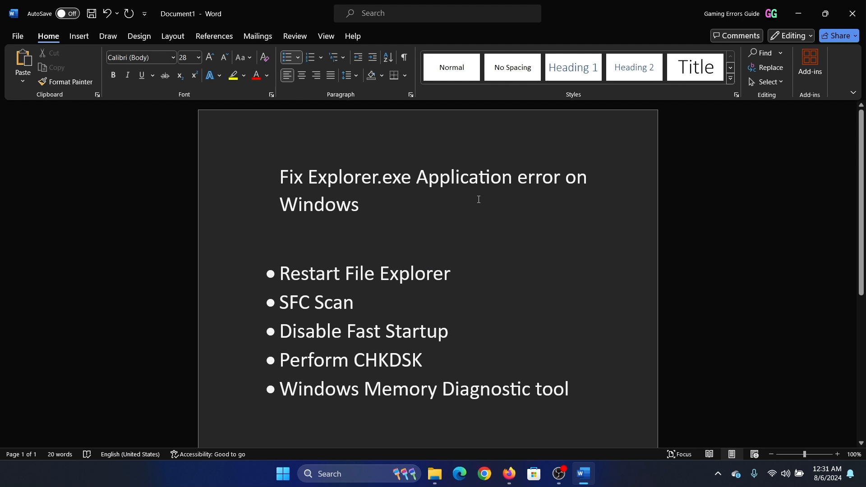
pyautogui.moveTo(286, 302)
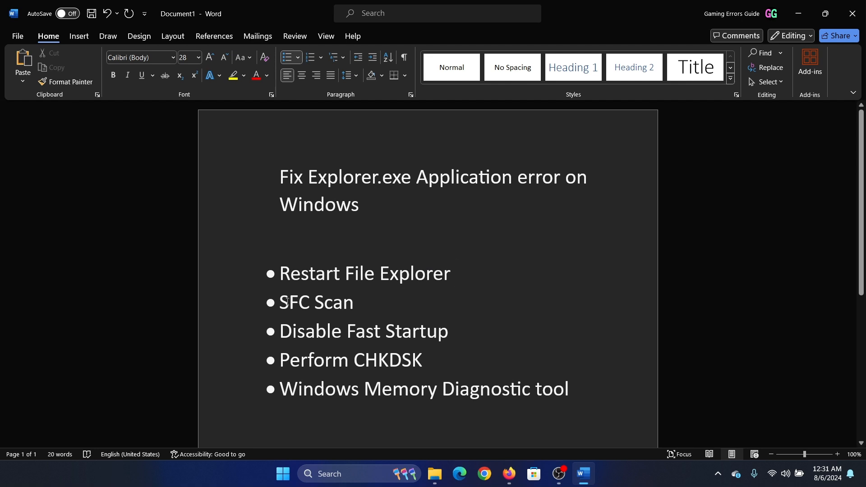
pyautogui.doubleClick(316, 302)
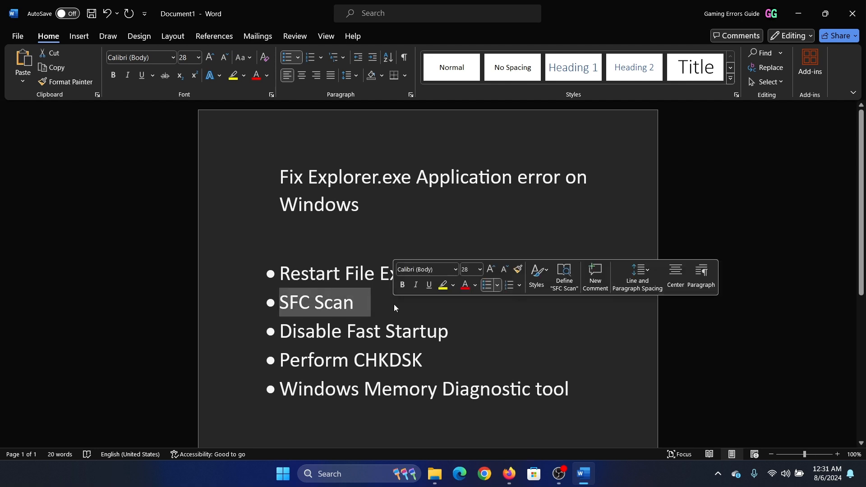
# - Run Command Prompt as administrator and enter the sfc system file scan command
pyautogui.click(358, 473)
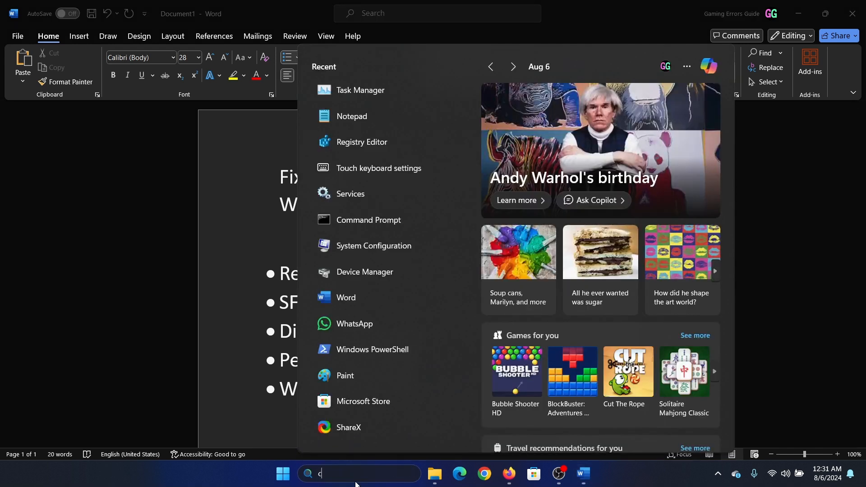
pyautogui.write('ommand Prompt')
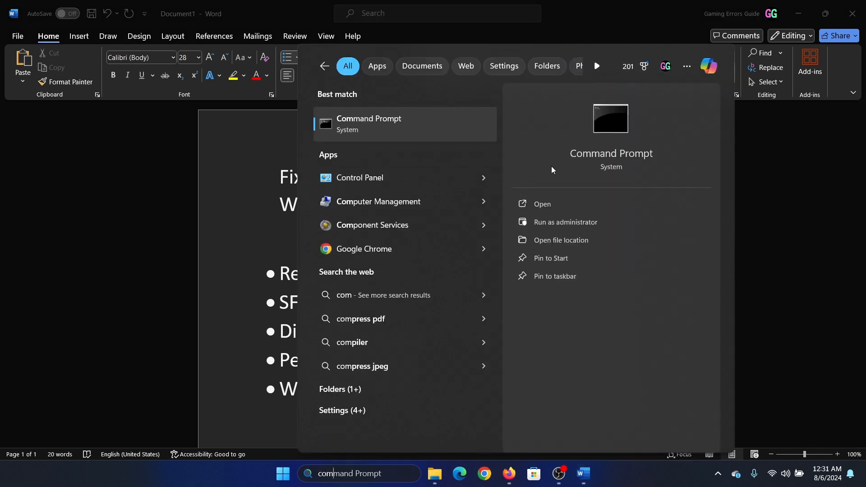
pyautogui.click(565, 222)
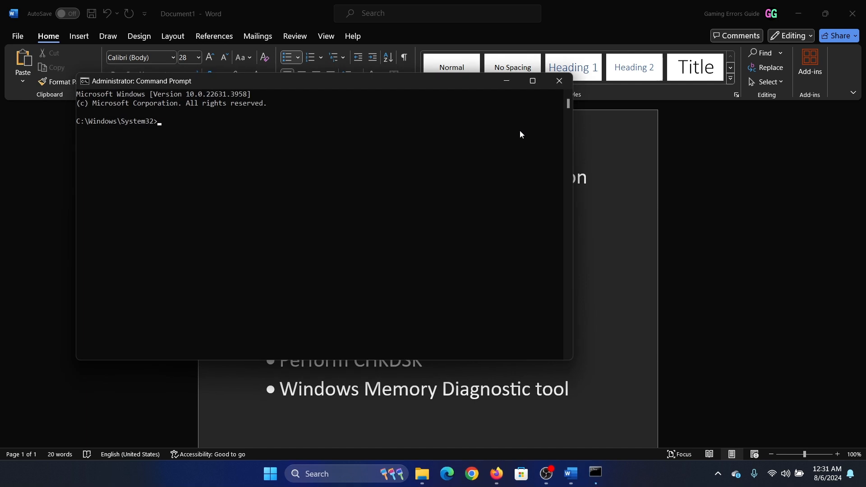
pyautogui.write('sfc')
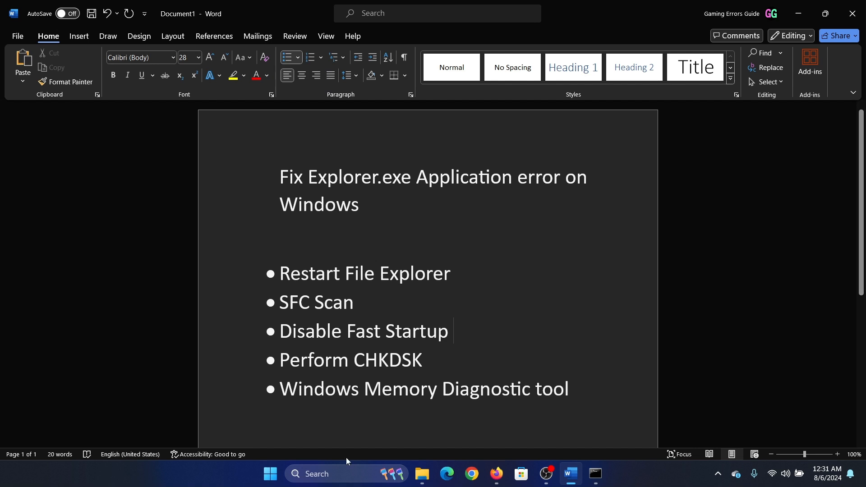
# - Launch powercfg.cpl from the Run box to reach the power options
pyautogui.press('Win+r')
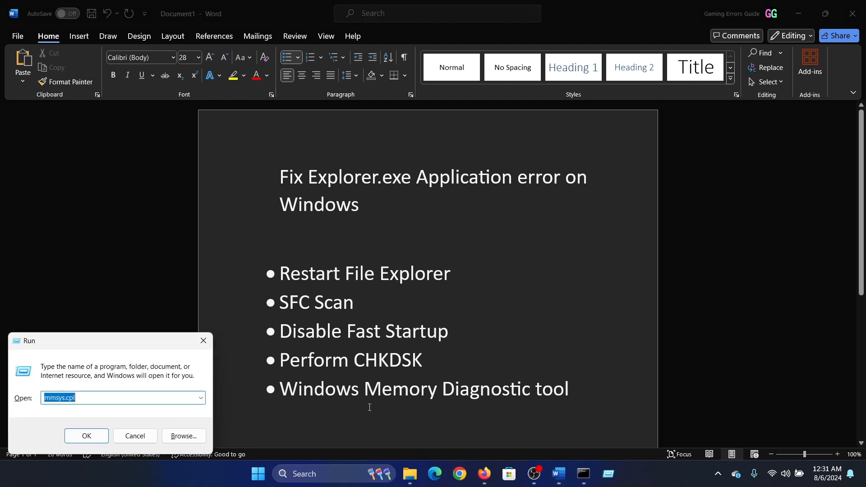
pyautogui.write('powe')
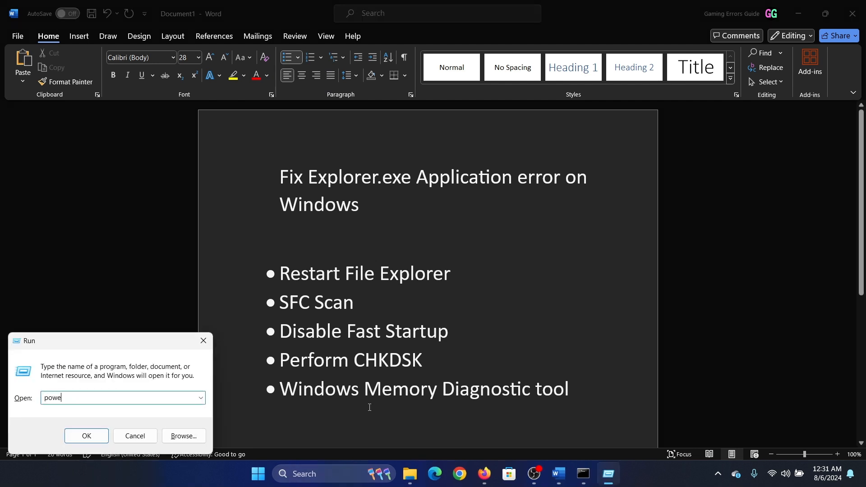
pyautogui.write('rcf')
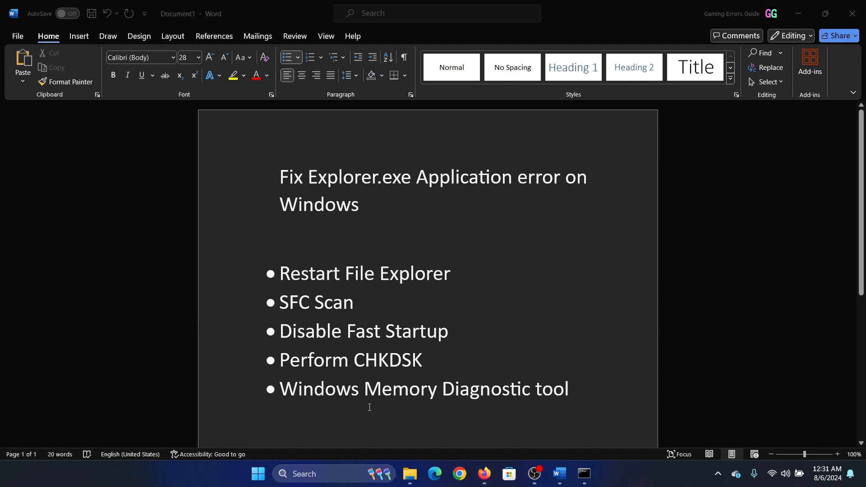
# - Reach the shutdown settings in Power Options and unlock them for editing
pyautogui.click(607, 477)
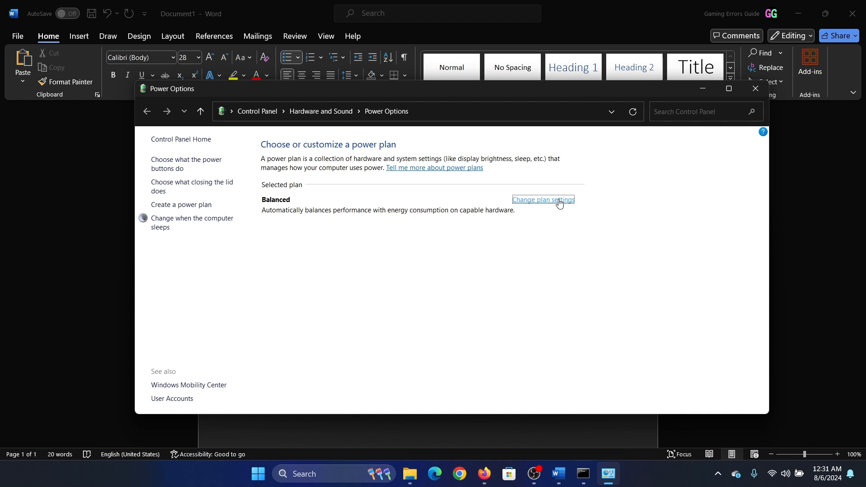
pyautogui.click(542, 199)
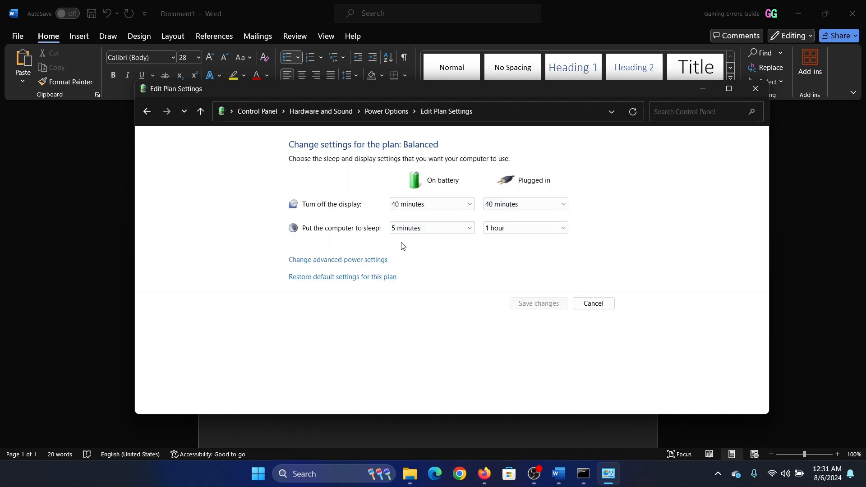
pyautogui.click(146, 111)
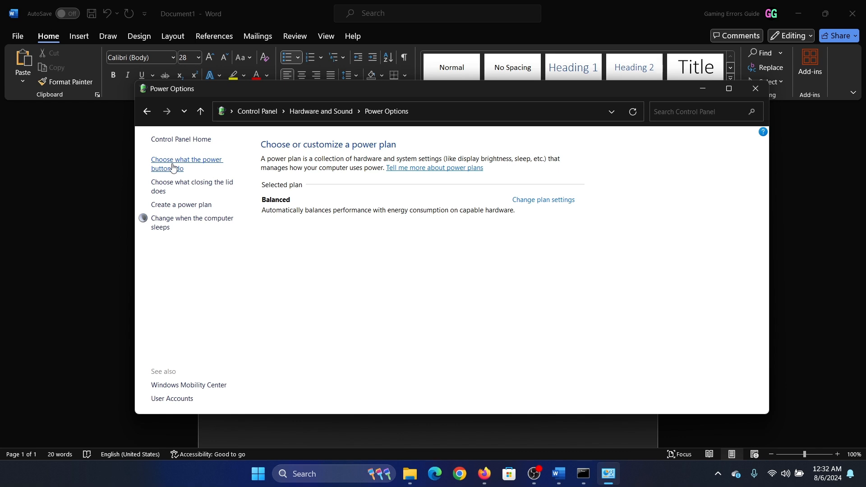
pyautogui.click(187, 163)
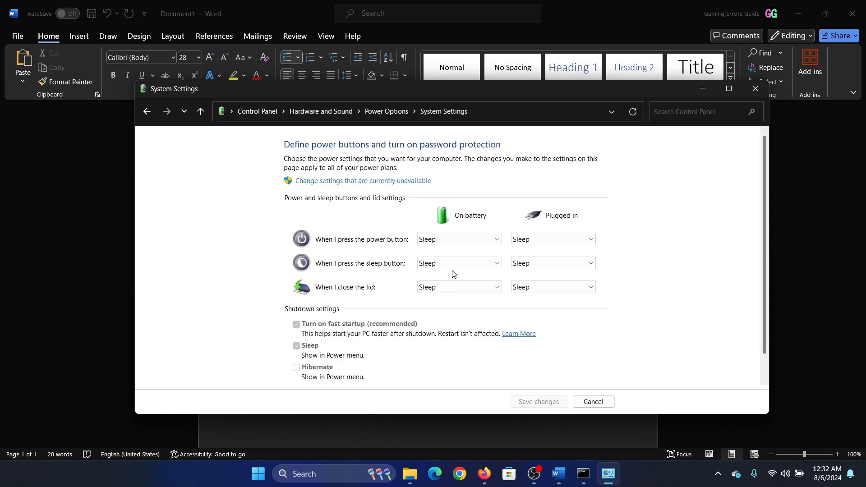
pyautogui.moveTo(331, 180)
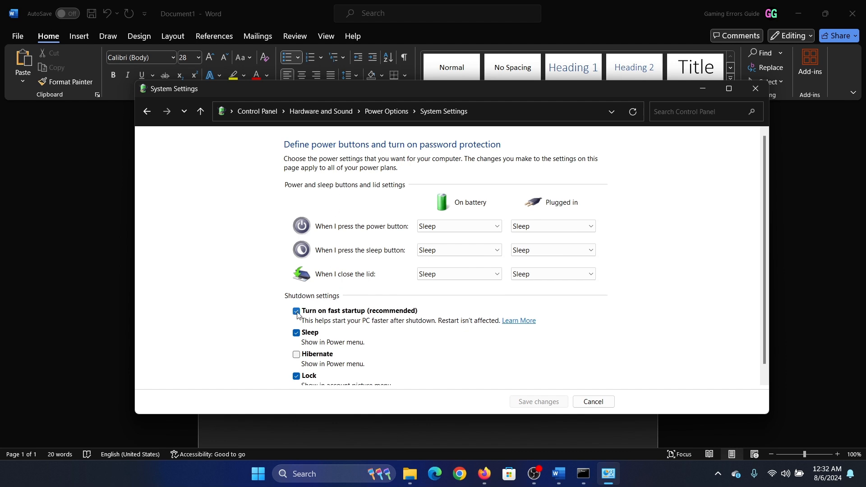
# - Turn off fast startup, save the changes and close Control Panel
pyautogui.click(296, 311)
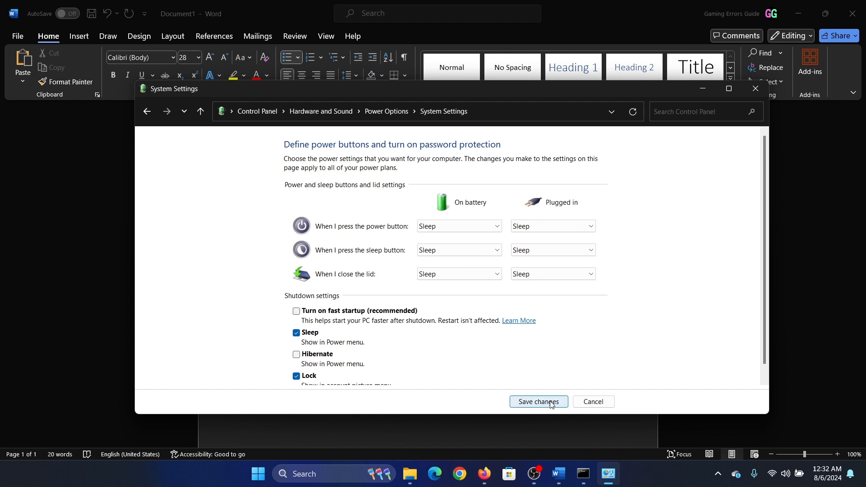
pyautogui.click(537, 401)
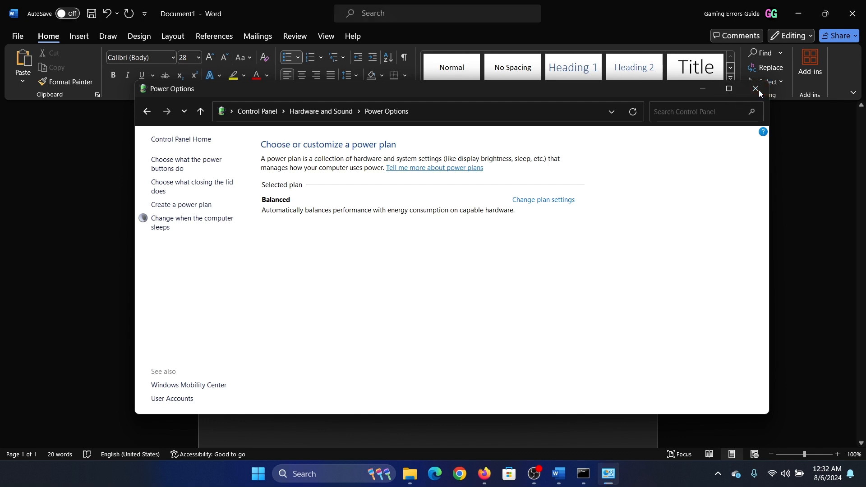
pyautogui.click(756, 88)
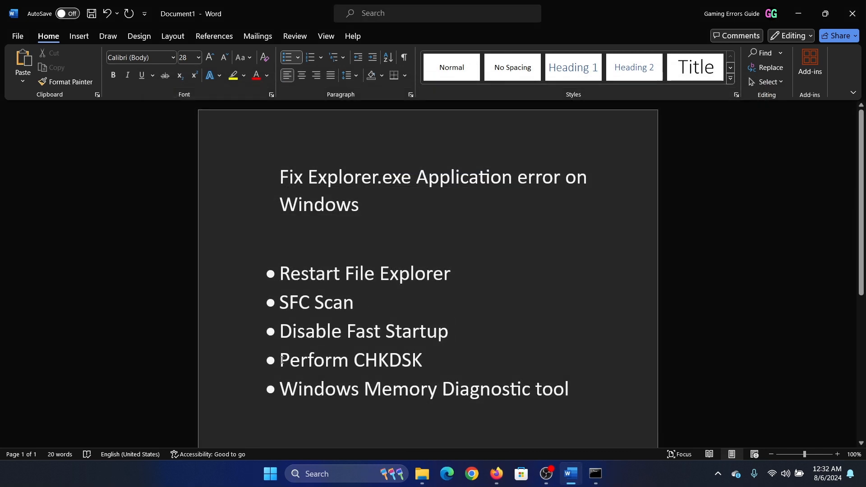
pyautogui.moveTo(448, 368)
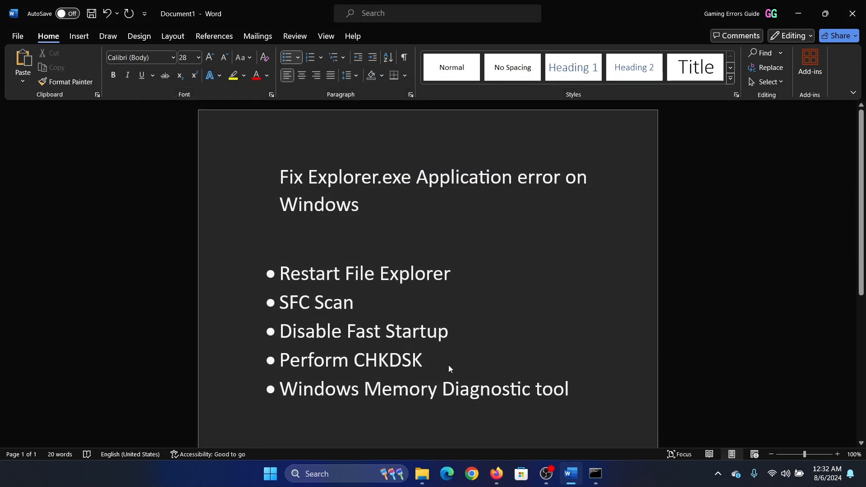
# - Bring up the Windows search panel over the document
pyautogui.click(428, 360)
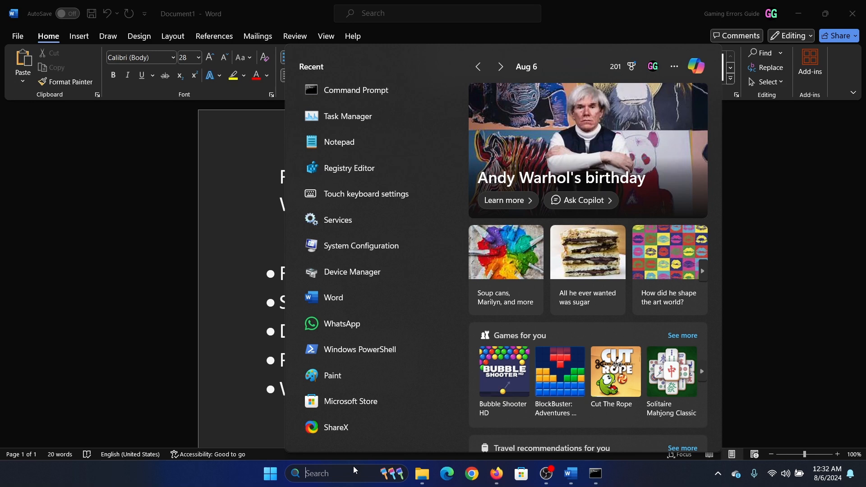
# - Run Command Prompt as administrator and start the chkdsk /r /f disk check
pyautogui.write('com')
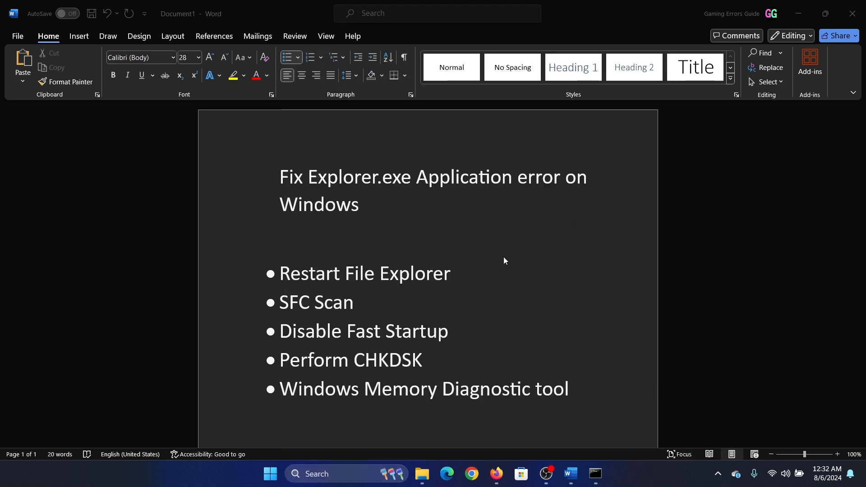
pyautogui.click(595, 474)
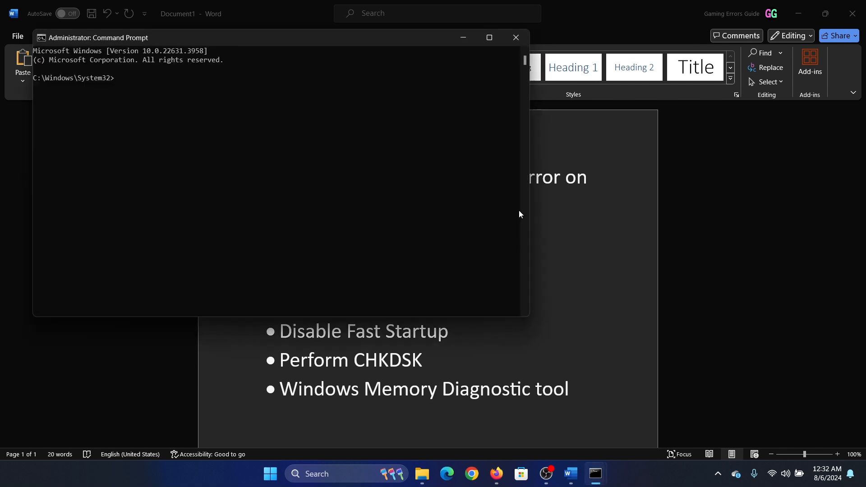
pyautogui.write('chkdsk')
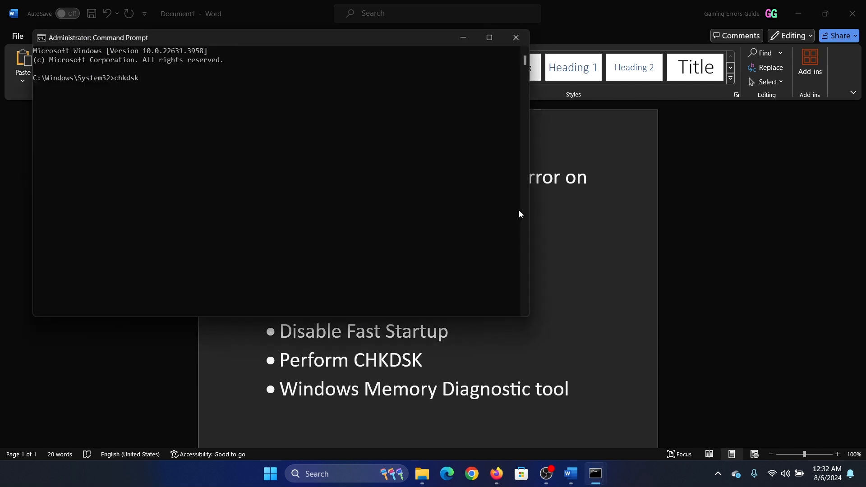
pyautogui.write('/r f')
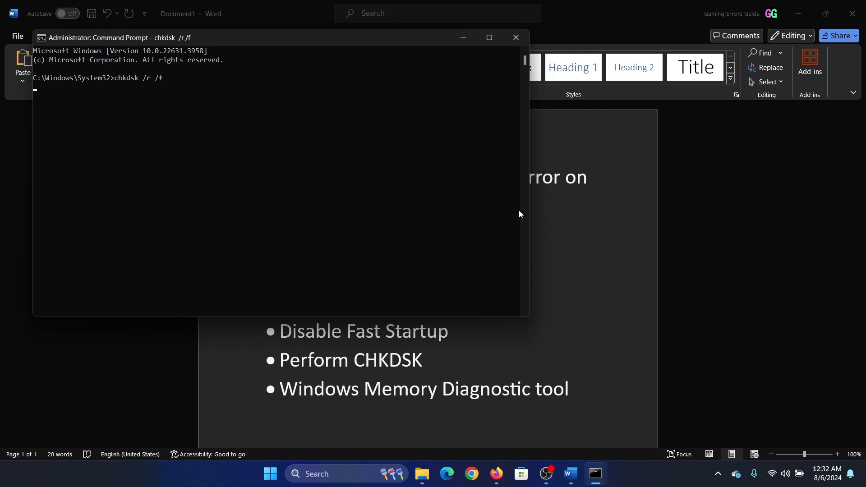
# - Dismiss Command Prompt, refocus the Word document and reopen Windows search
pyautogui.click(514, 37)
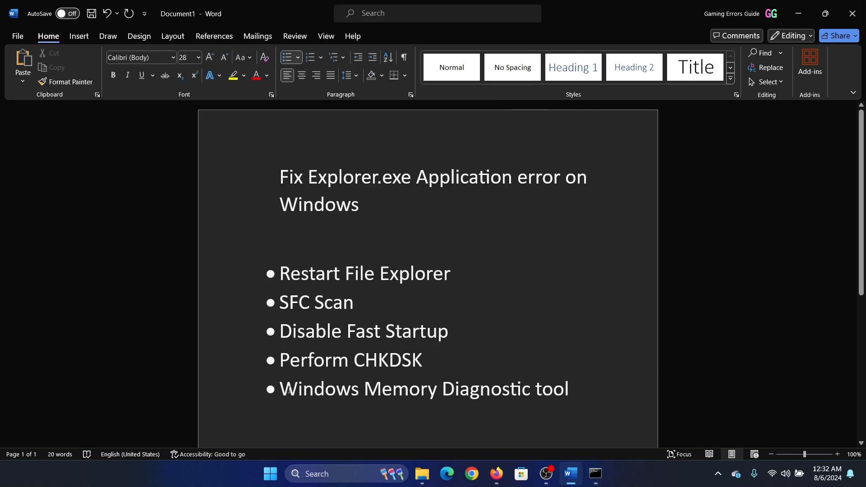
pyautogui.click(287, 237)
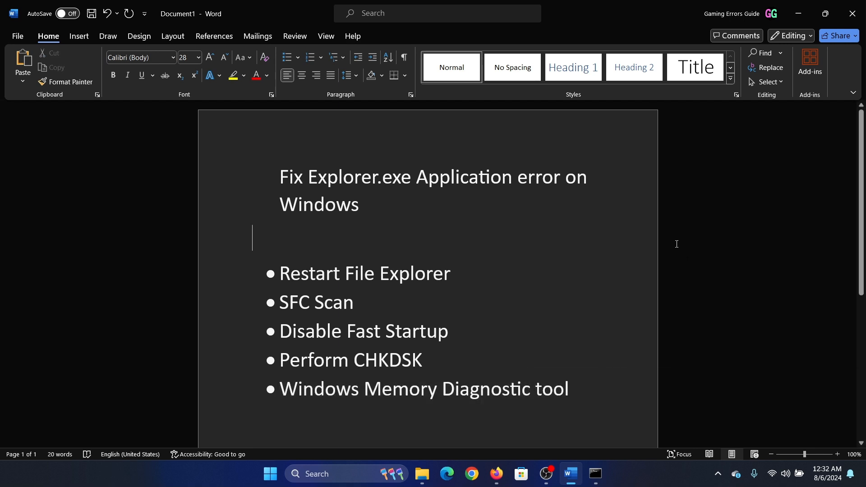
pyautogui.click(315, 474)
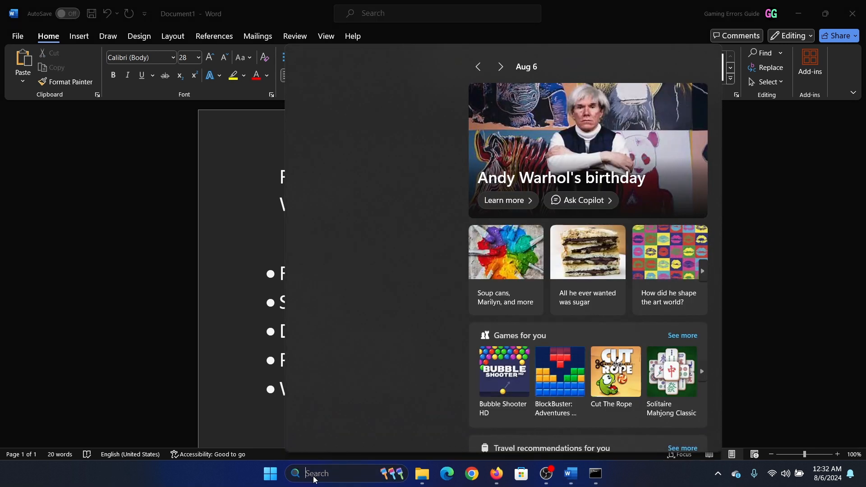
# - Launch Windows Memory Diagnostic from search and close it without scheduling a test
pyautogui.write('memor')
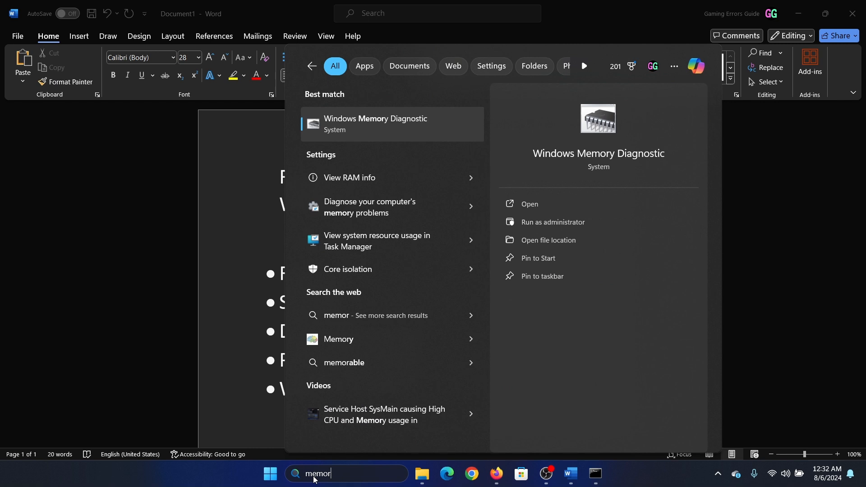
pyautogui.moveTo(395, 132)
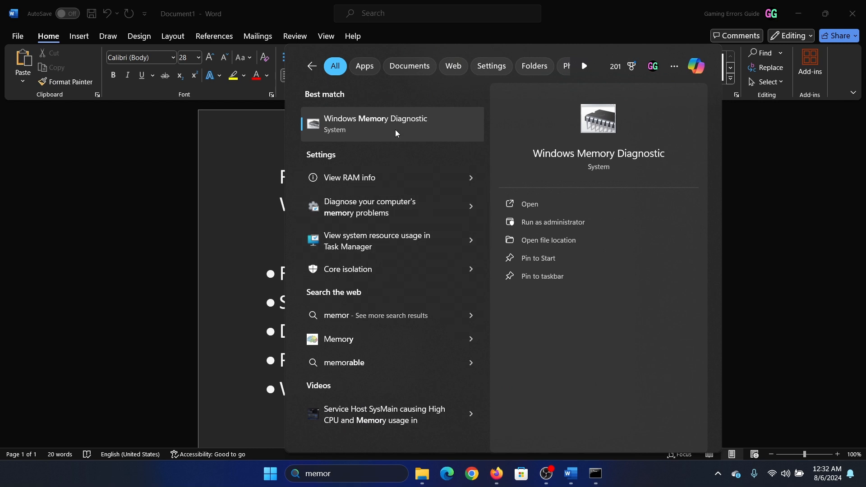
pyautogui.click(527, 204)
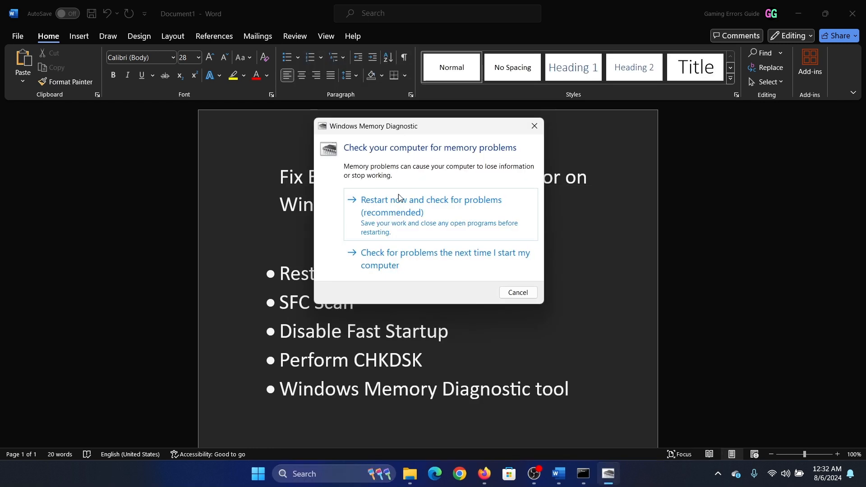
pyautogui.moveTo(533, 125)
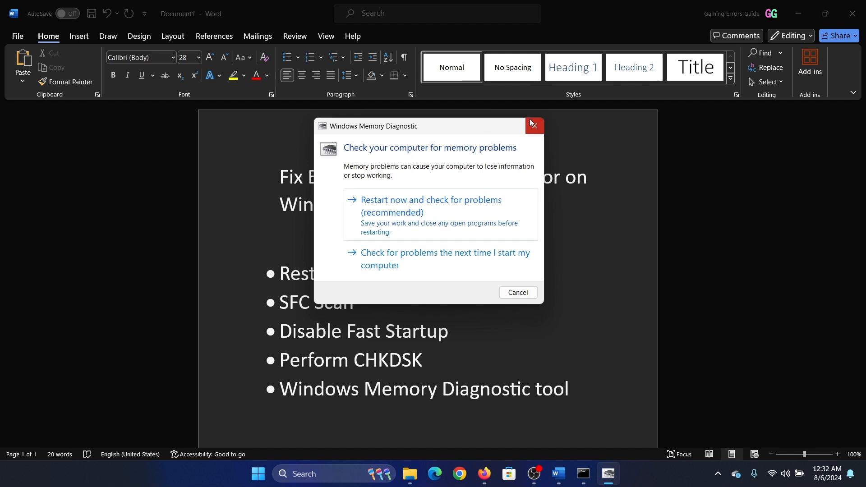
pyautogui.click(533, 124)
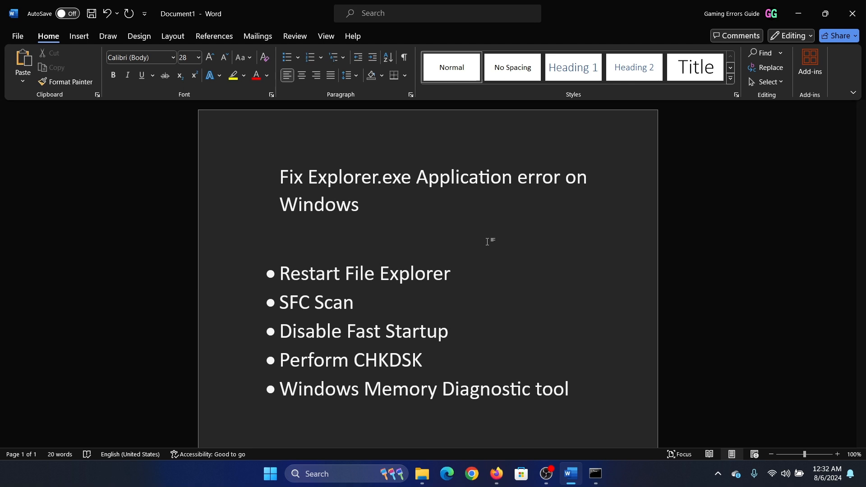
pyautogui.click(254, 237)
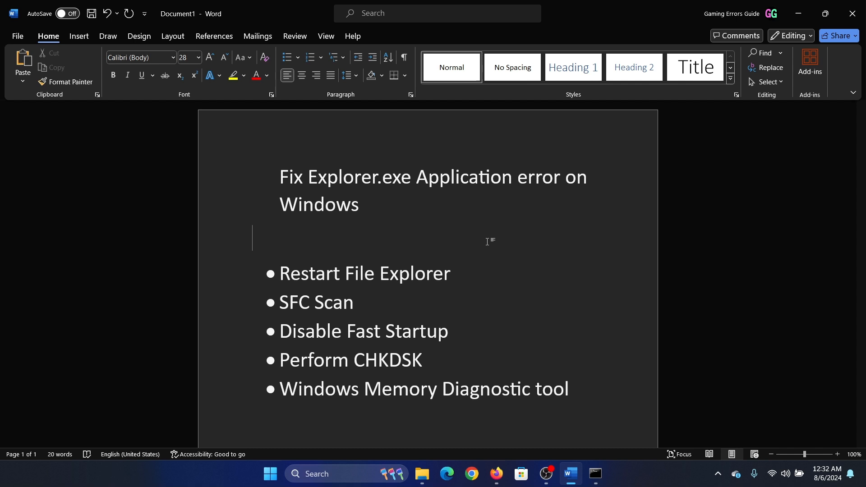